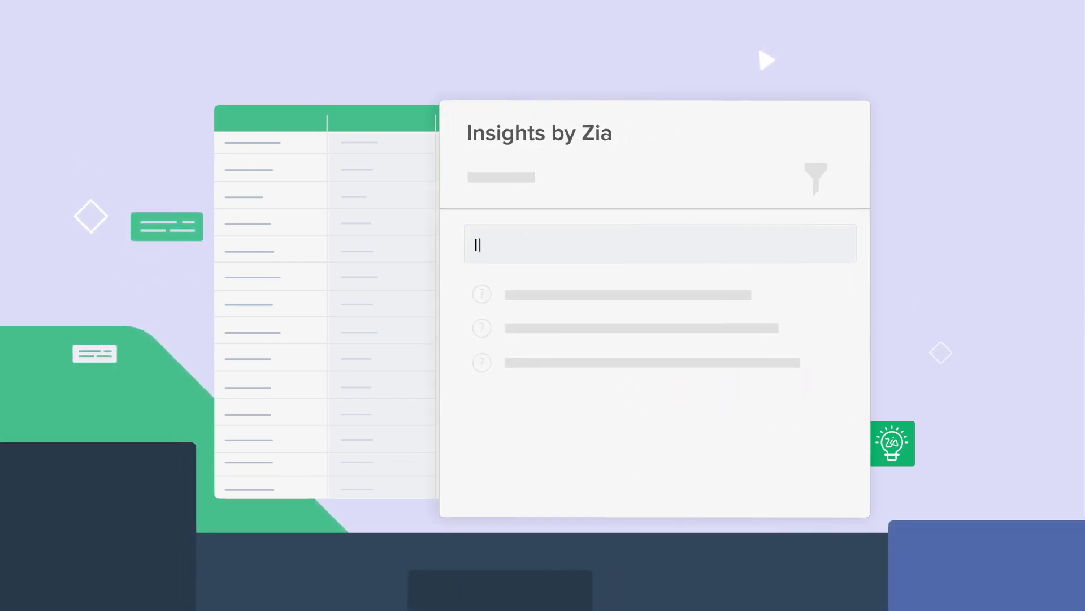
Ask Zia 'Item with highest units sold' in the Insights panel.
type("Item with highest units sold")
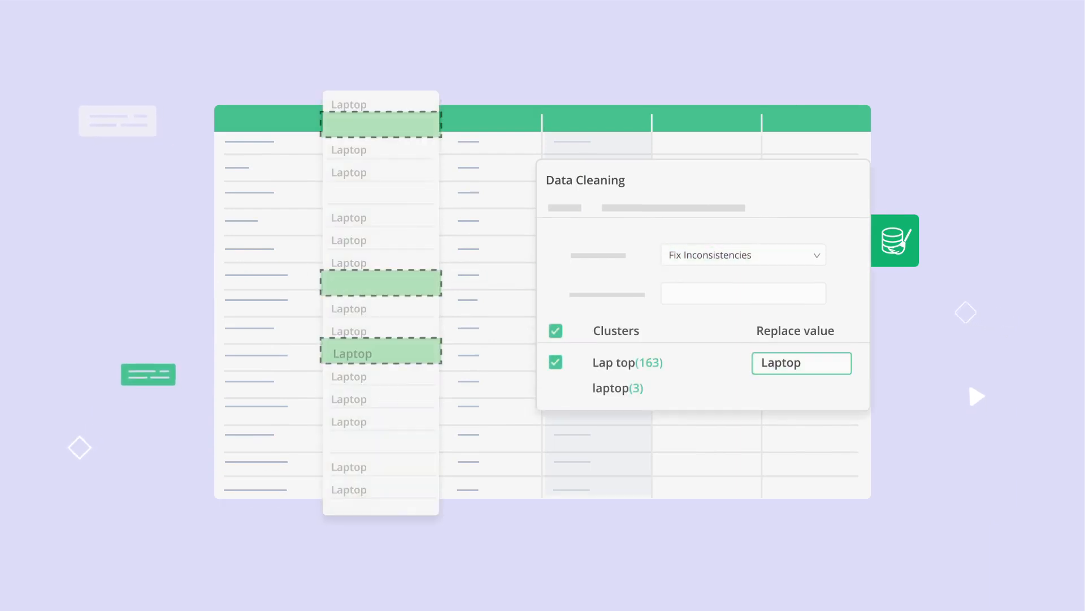
Fill missing product values with 'Laptop'.
left_click(743, 254)
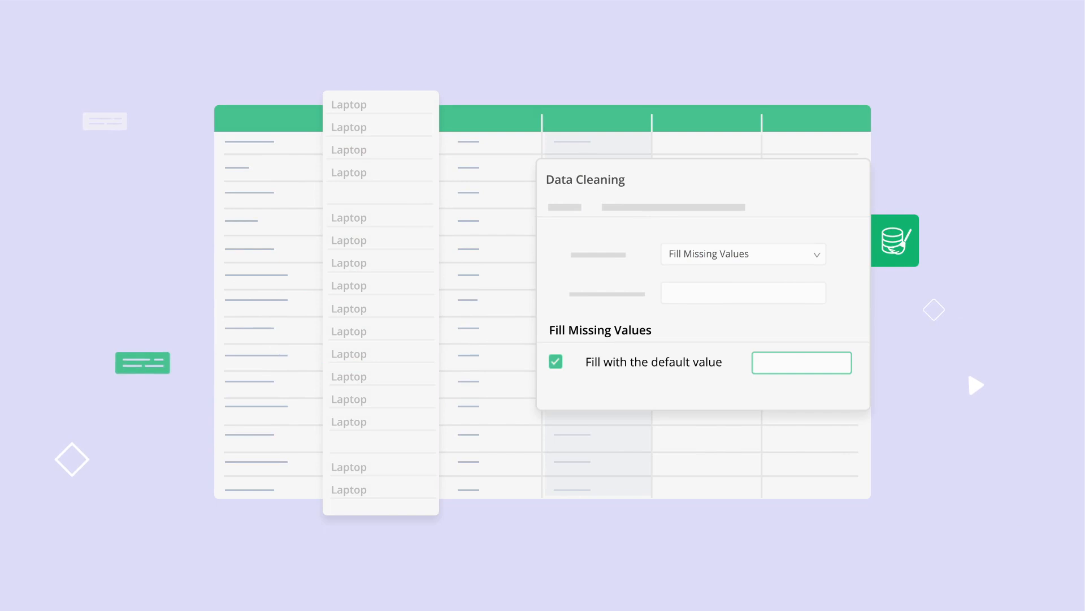
type("Laptop")
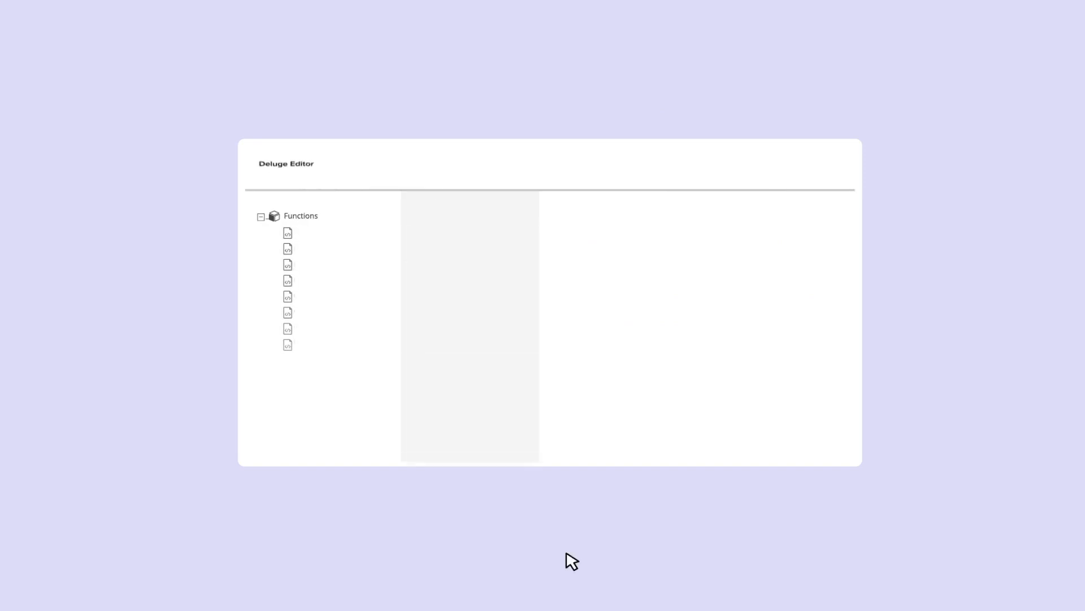
Open one of the custom functions listed in the Deluge Editor.
left_click(319, 296)
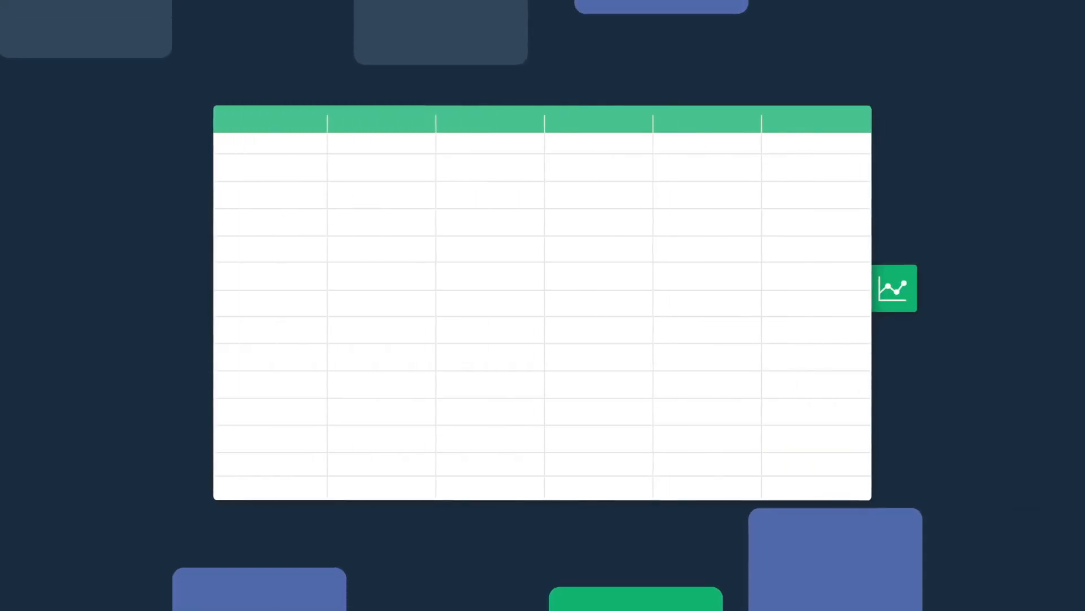
Insert sparklines for each row and switch them to column charts.
left_click(893, 287)
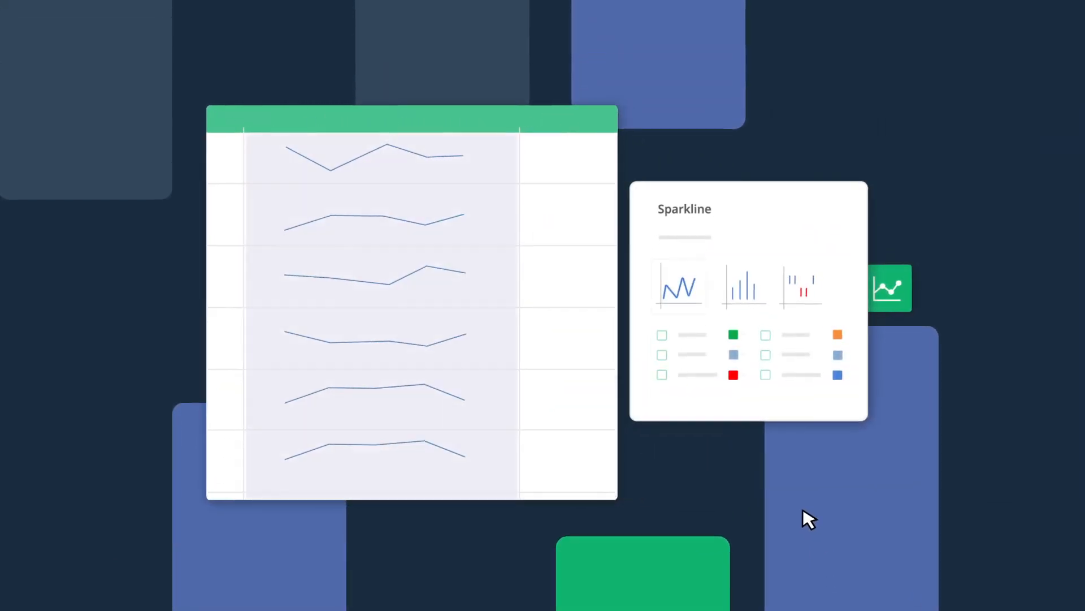
left_click(733, 285)
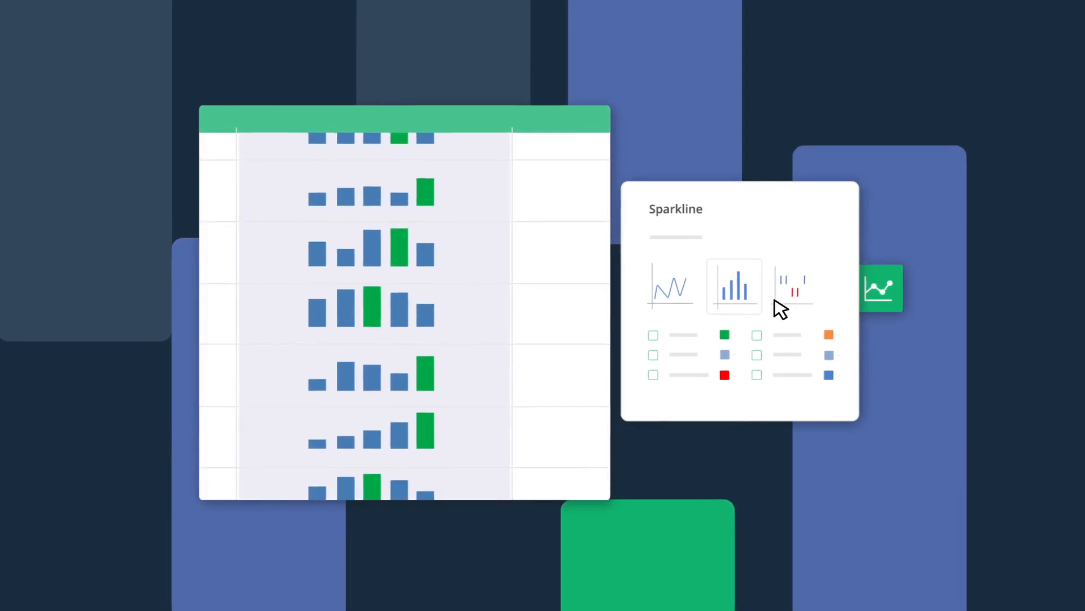